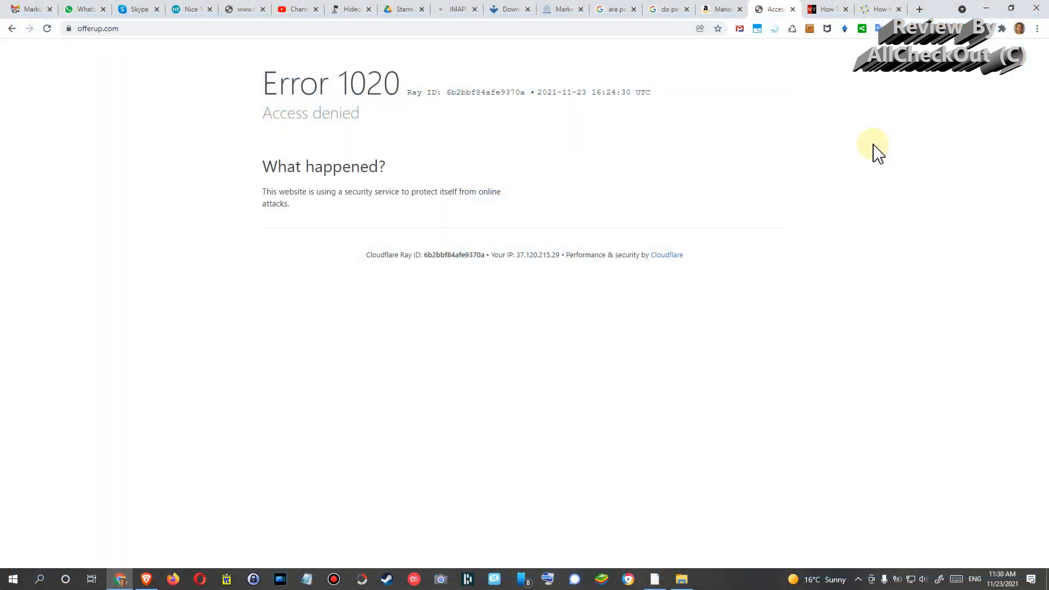
mouse_move(826, 9)
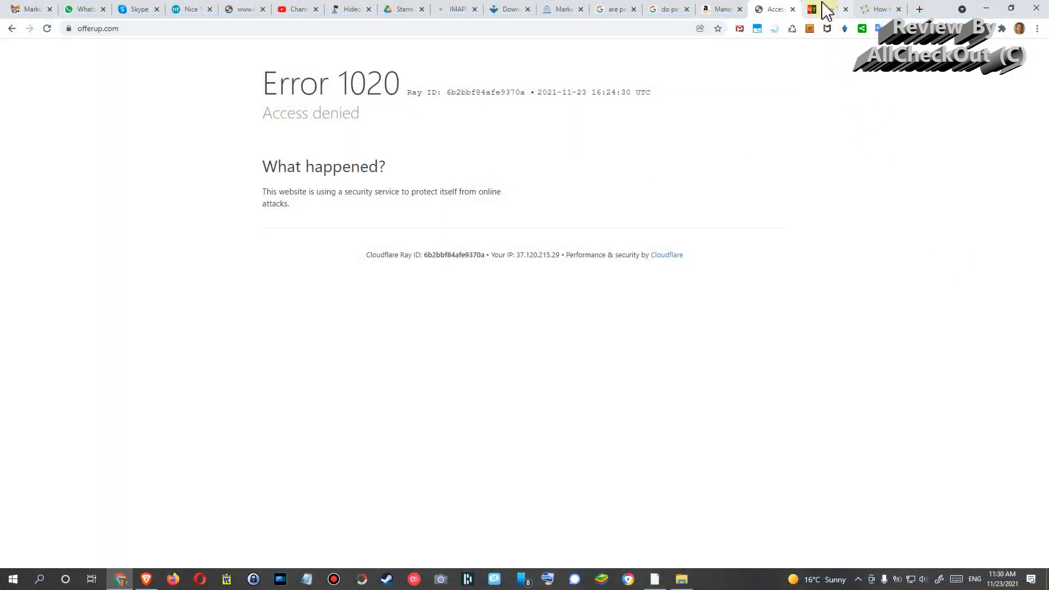
Read the MiniTool Error 1020 article's firewall-rule steps and browser solutions, ending back at the firewall rules.
left_click(827, 9)
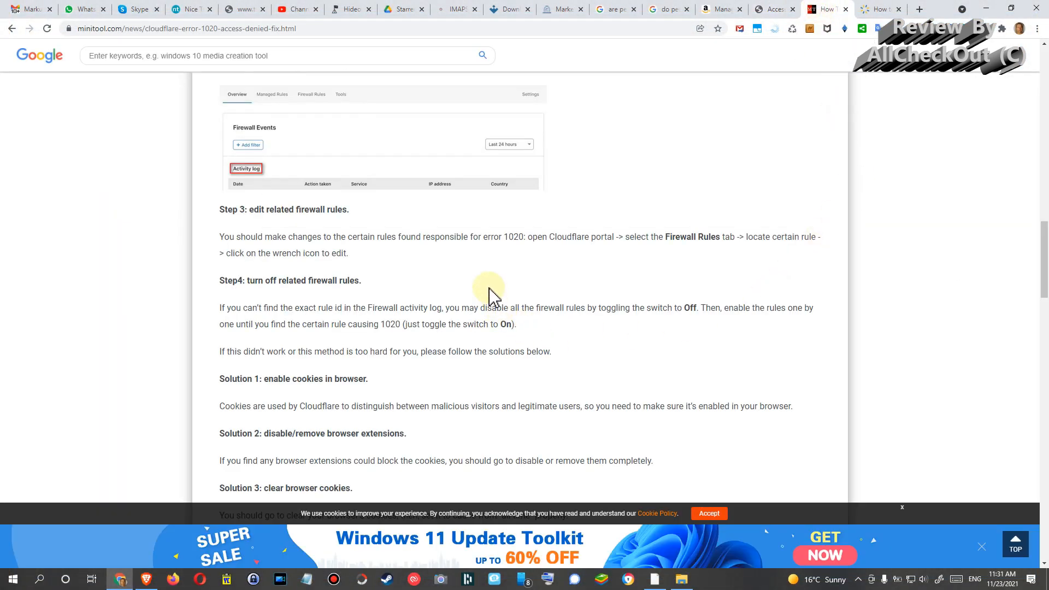
mouse_move(328, 284)
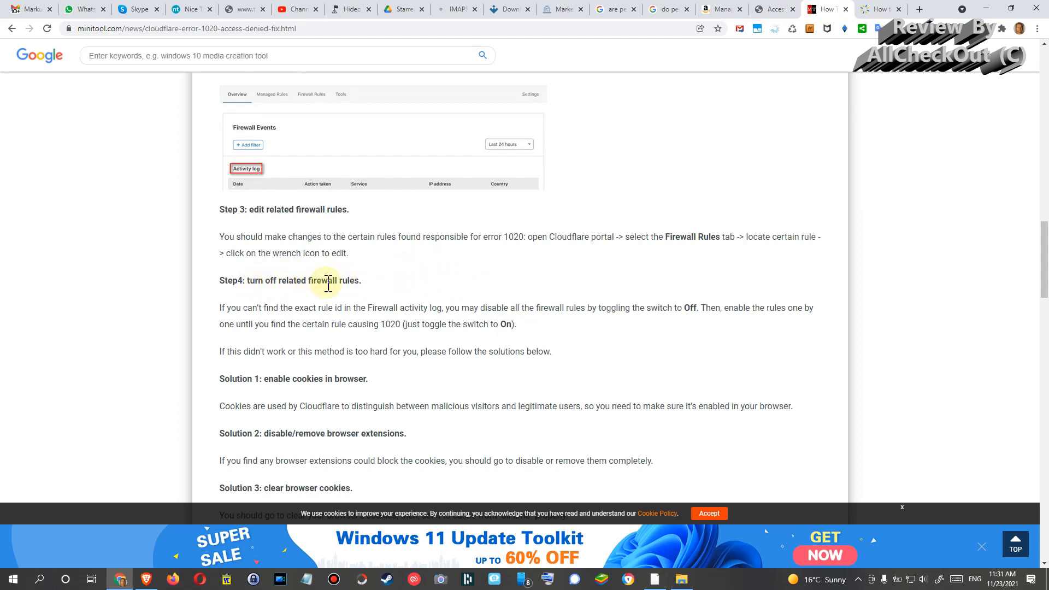
scroll("down", 3)
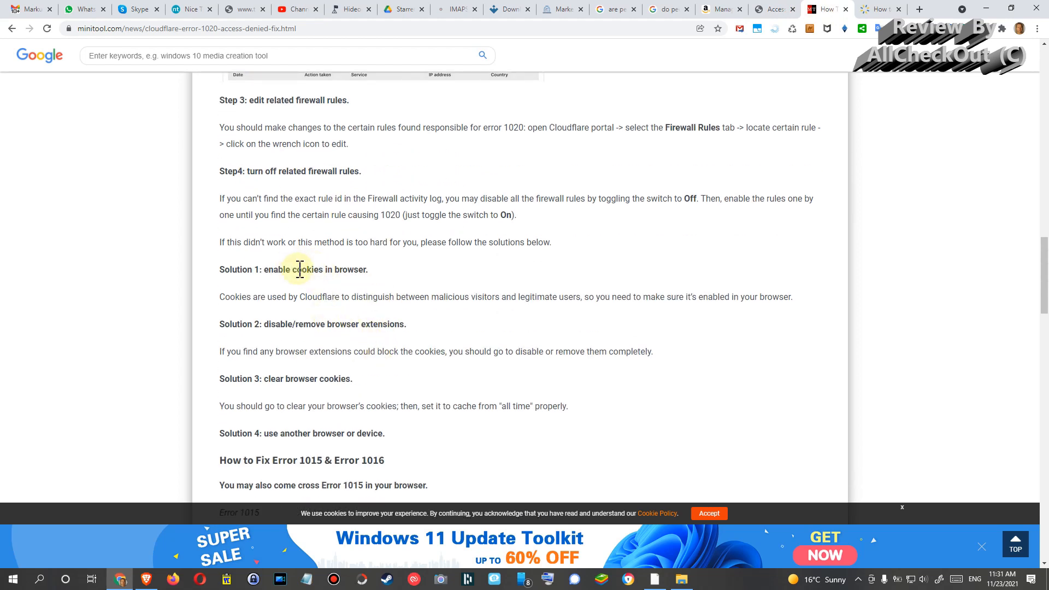
mouse_move(393, 340)
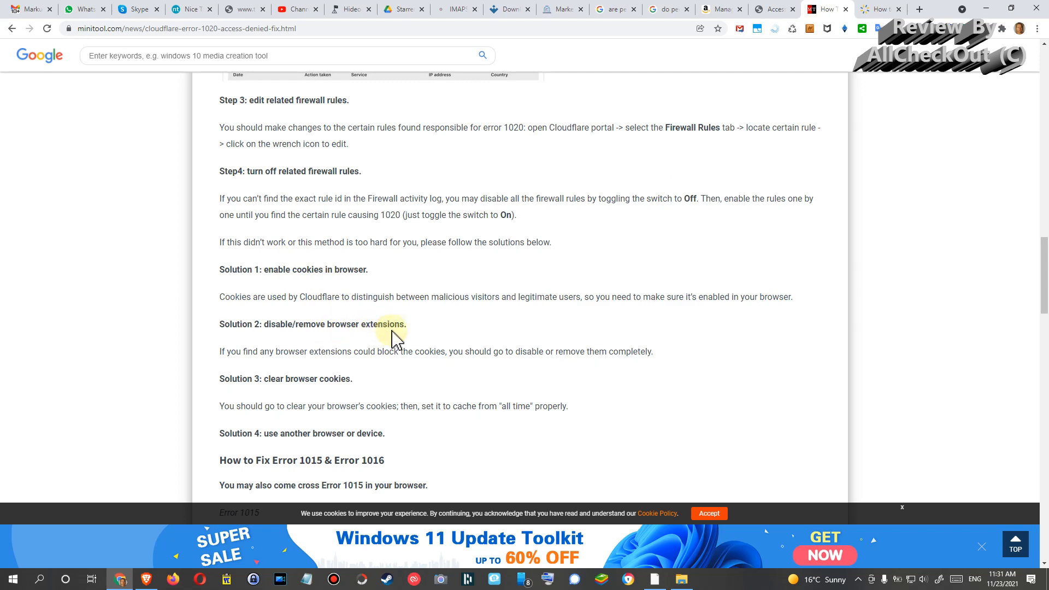
scroll("down", 3)
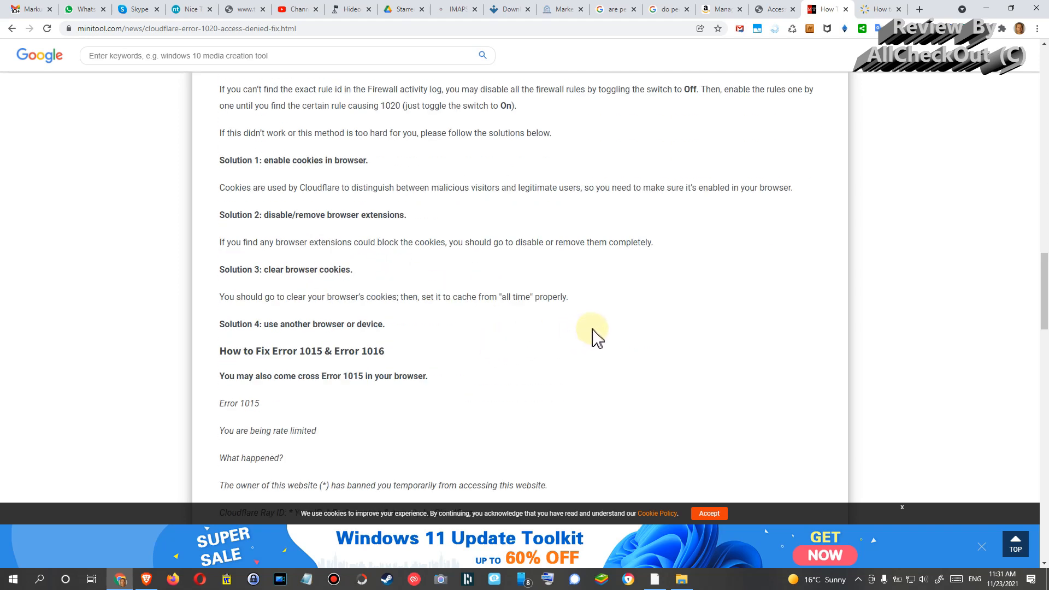
scroll("up", 3)
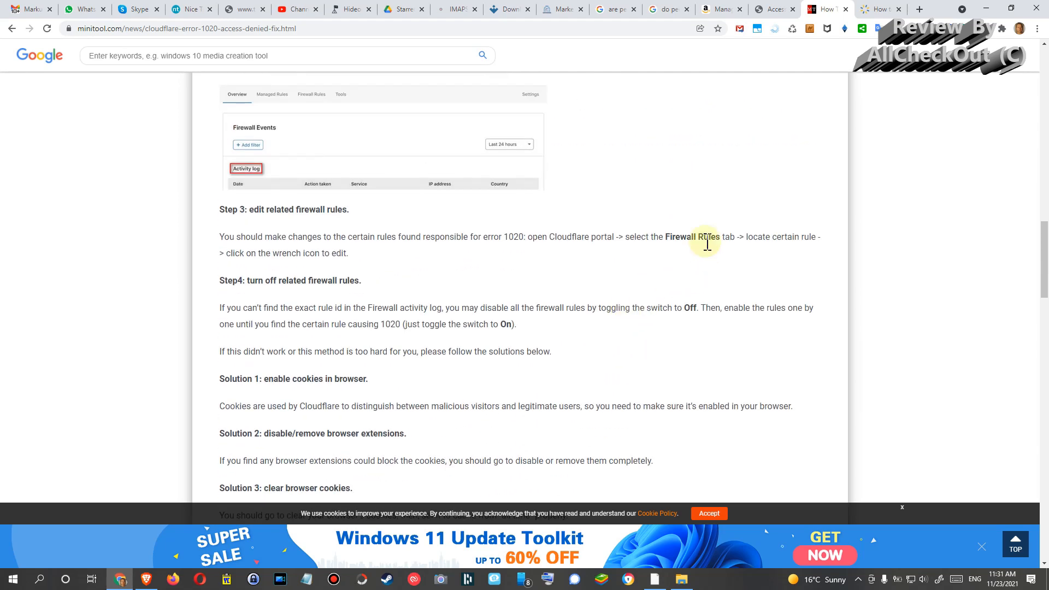
mouse_move(823, 9)
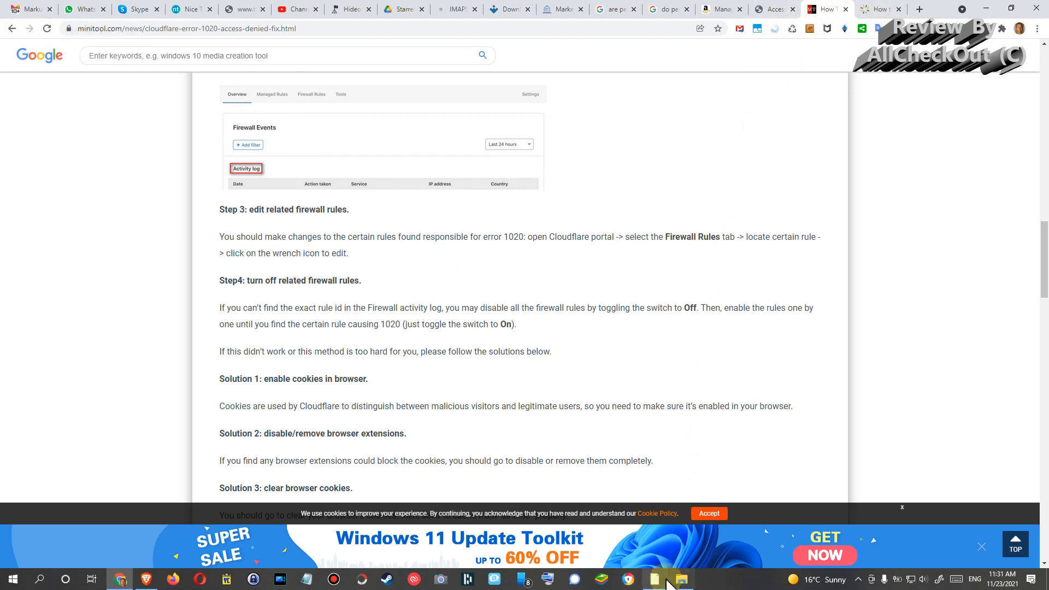
Disconnect NordVPN from the United States #6609 server via the status-bar Disconnect option.
left_click(682, 579)
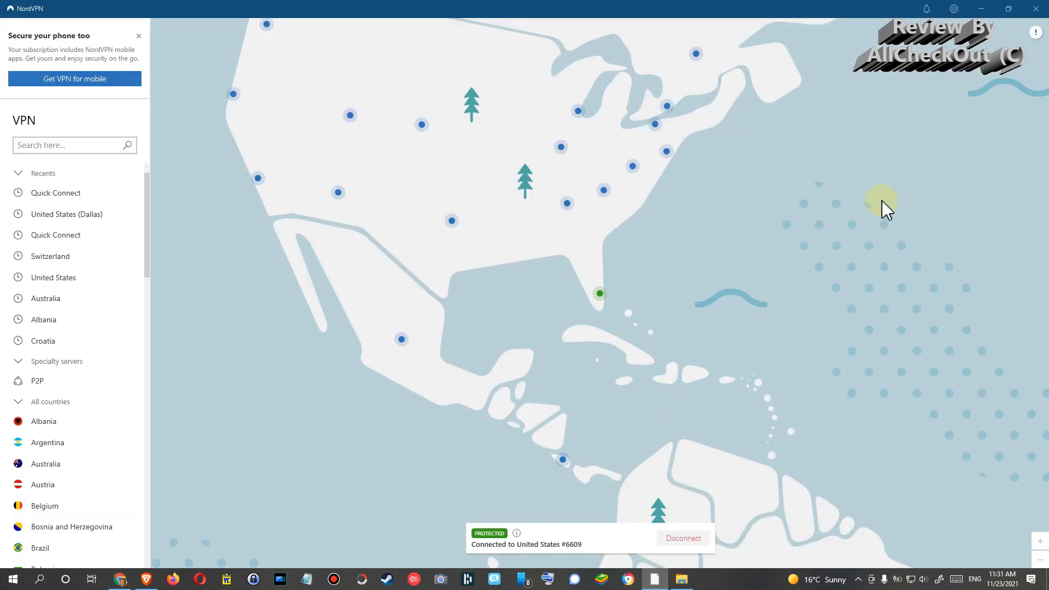
mouse_move(893, 213)
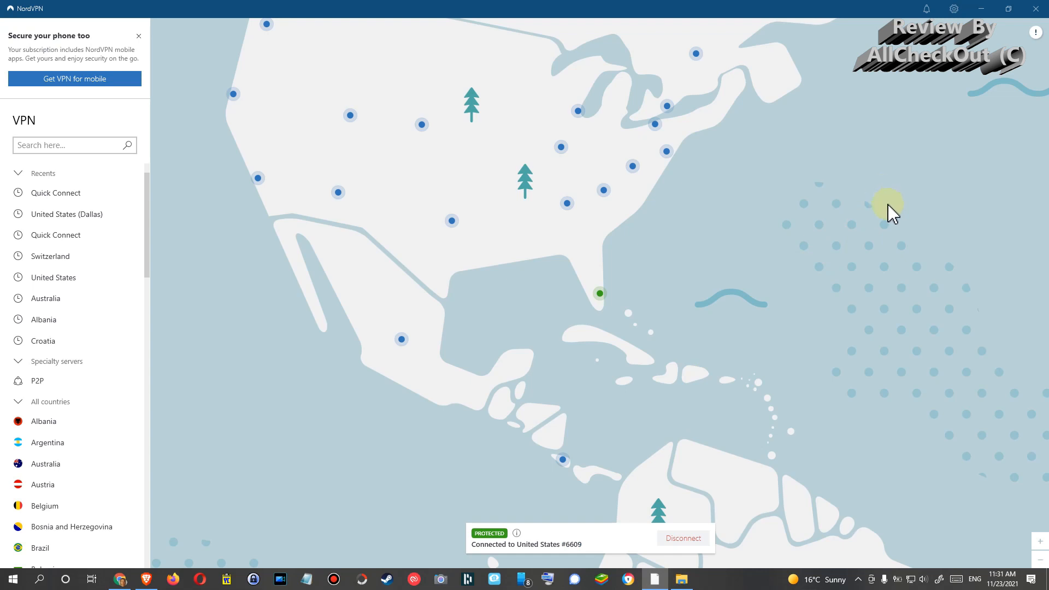
mouse_move(876, 287)
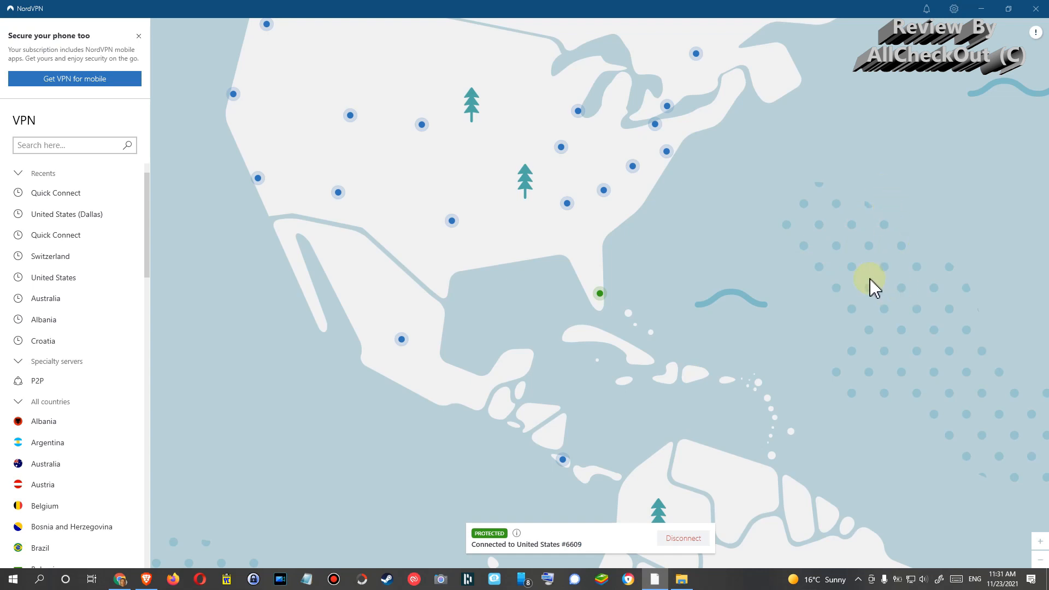
mouse_move(332, 573)
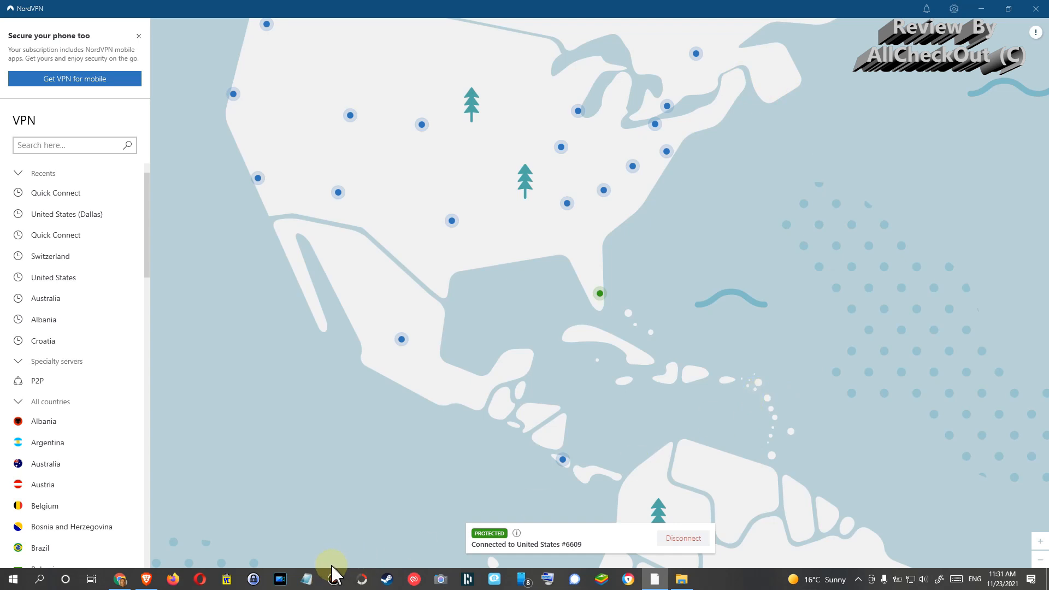
left_click(682, 537)
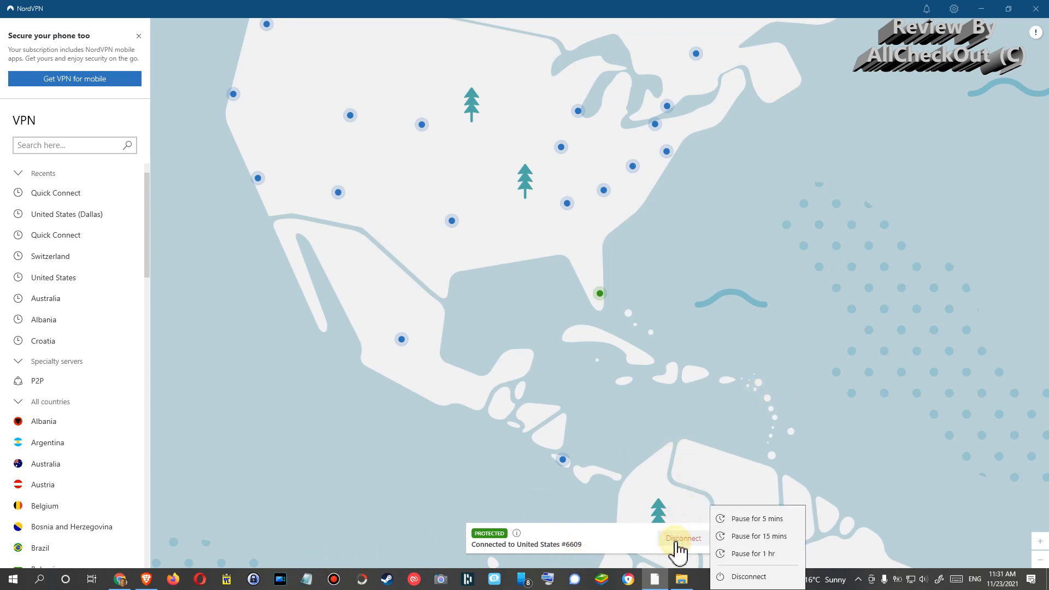
left_click(748, 576)
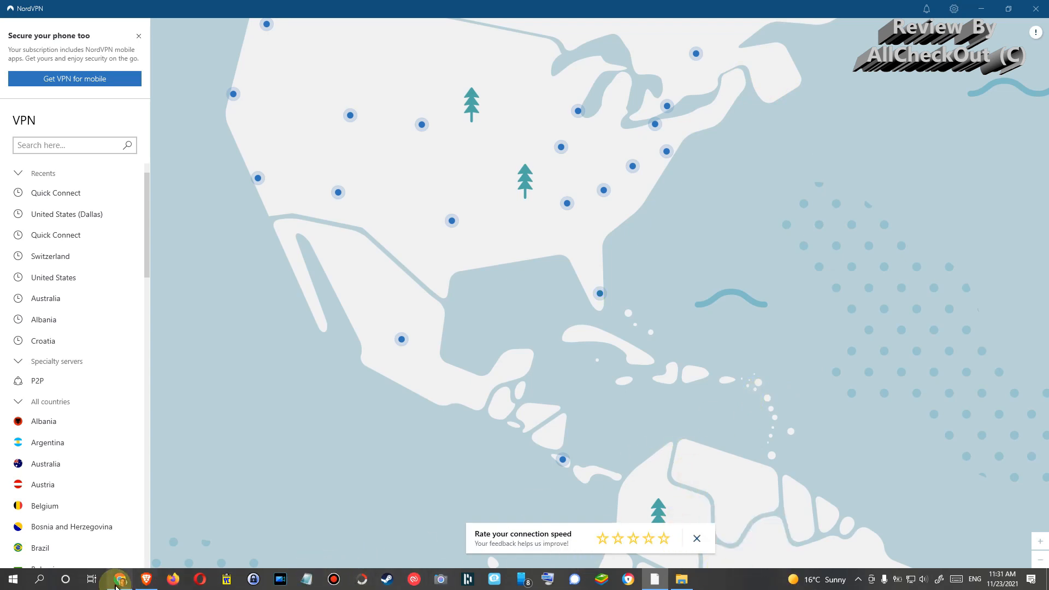
Reload the offerup.com tab in Chrome so the OfferUp homepage loads without the VPN.
left_click(119, 579)
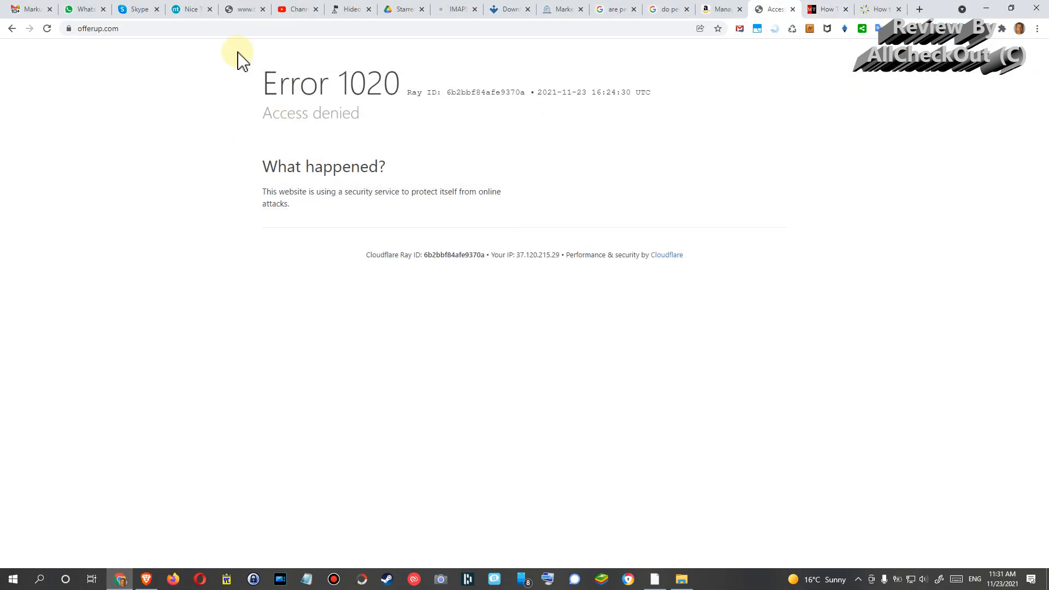
left_click(46, 29)
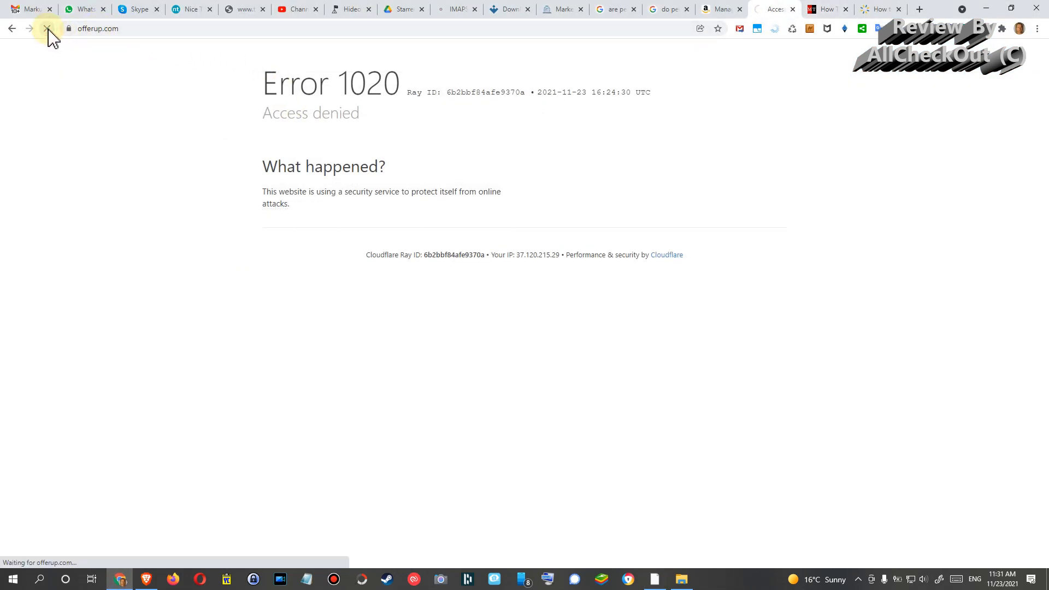
left_click(47, 28)
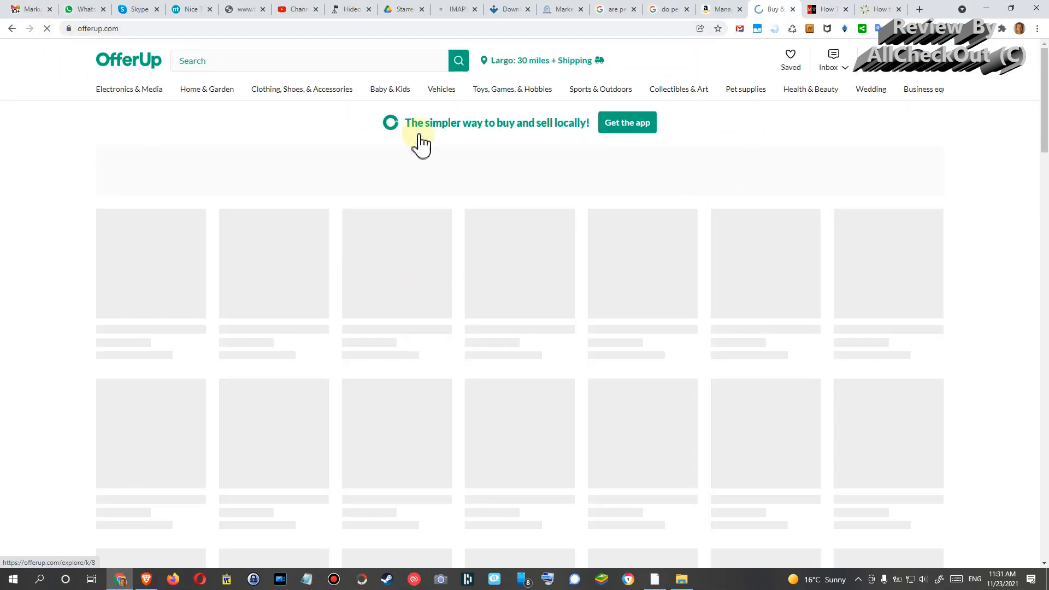